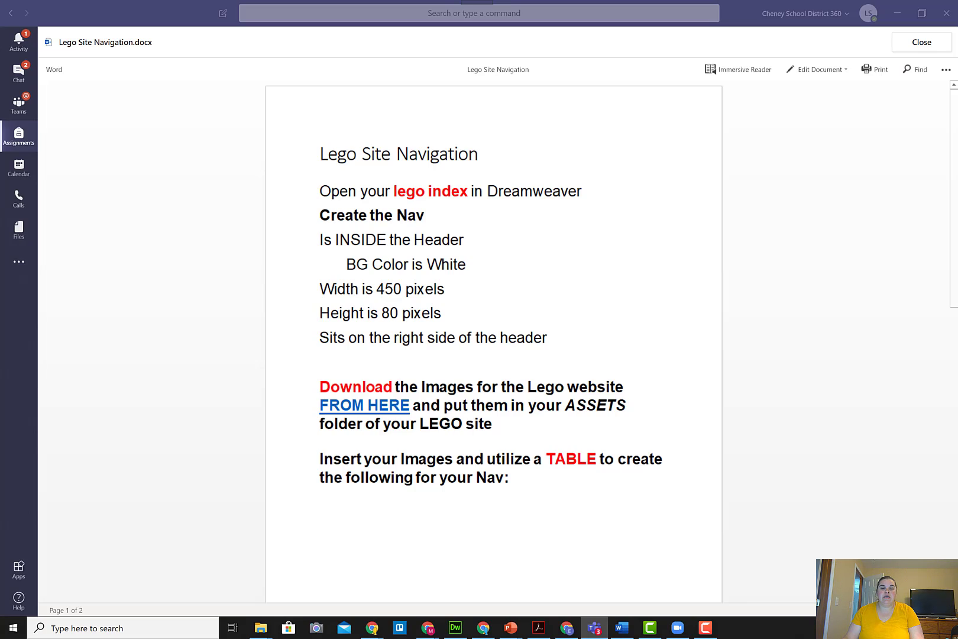
pyautogui.moveTo(799, 379)
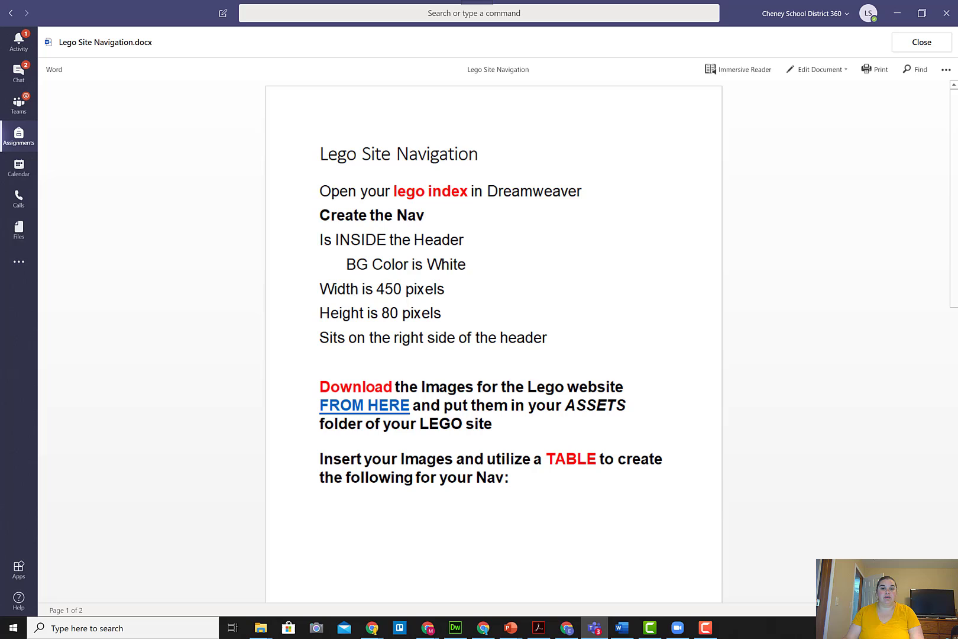
pyautogui.moveTo(366, 386)
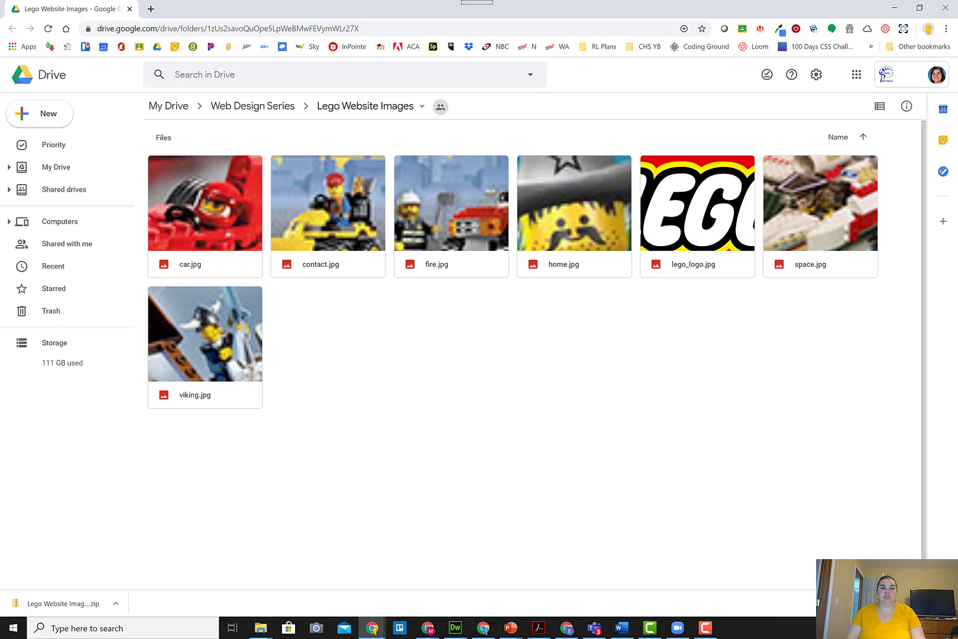
# Step: Download the whole Lego Website Images folder from Google Drive as a single zip file
pyautogui.click(205, 203)
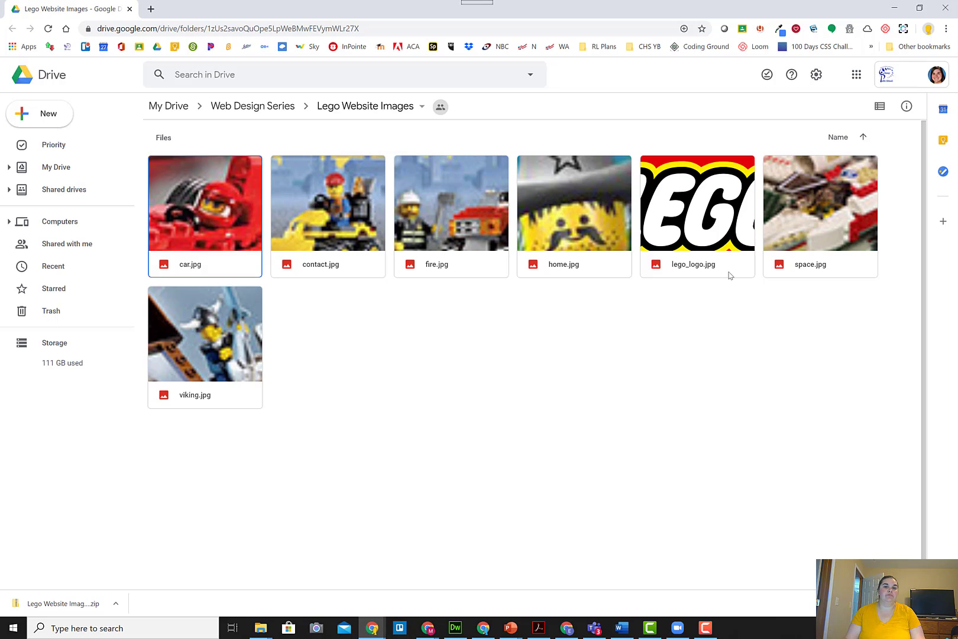
pyautogui.moveTo(433, 289)
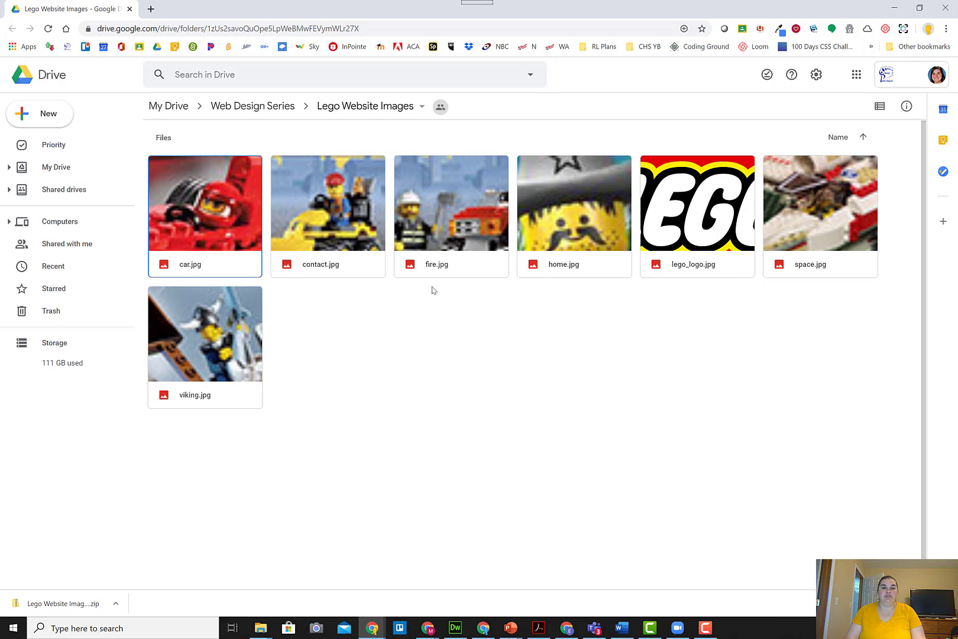
pyautogui.moveTo(531, 372)
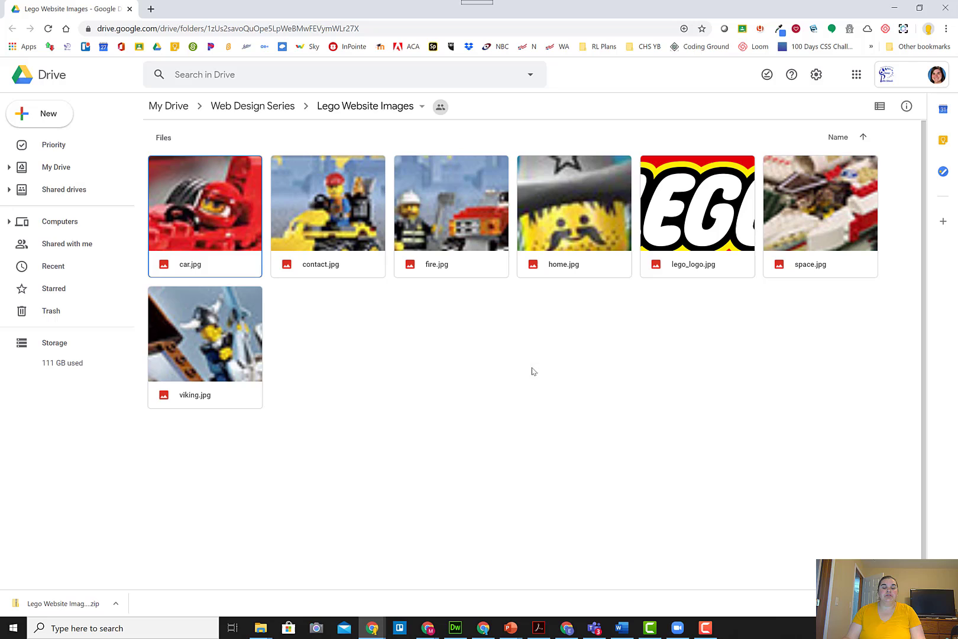
pyautogui.moveTo(489, 337)
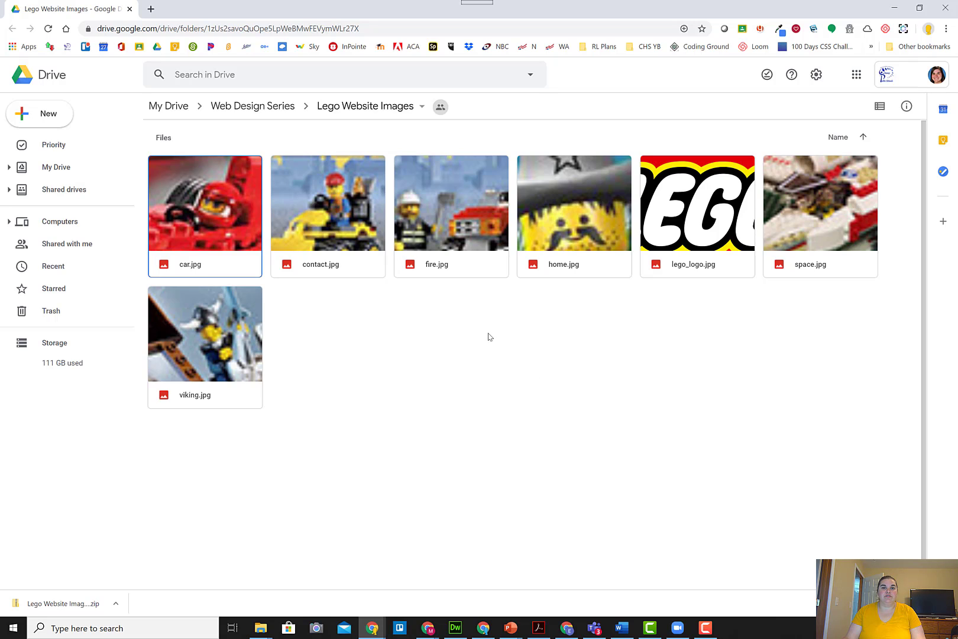
pyautogui.moveTo(509, 304)
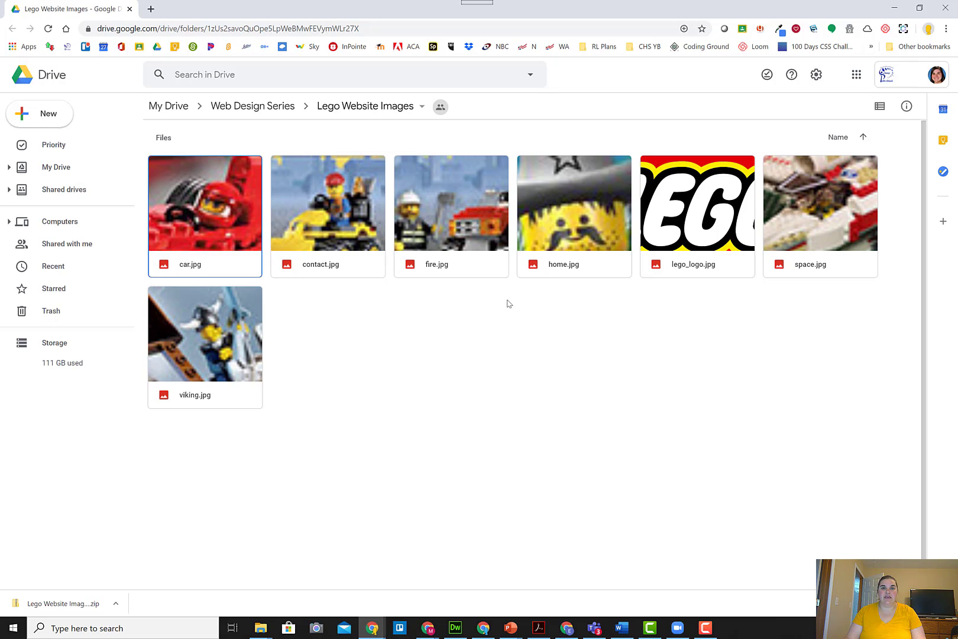
pyautogui.moveTo(225, 270)
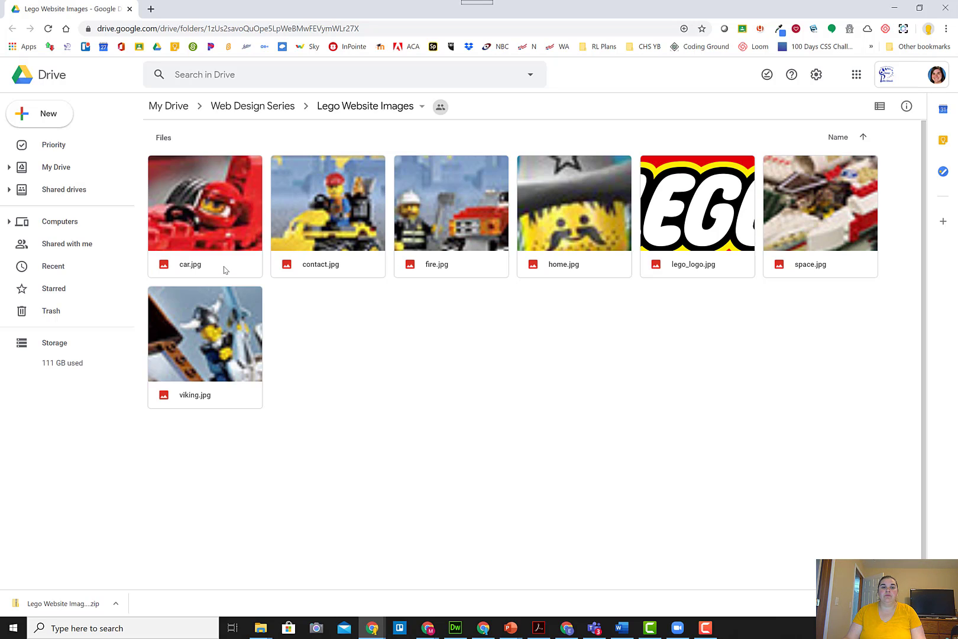
pyautogui.rightClick(205, 204)
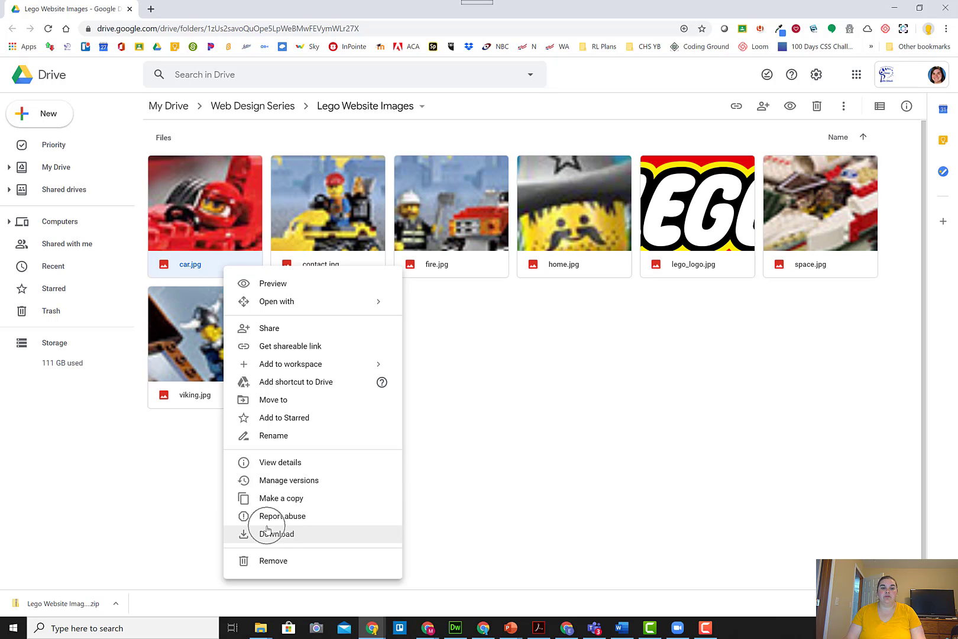
pyautogui.moveTo(446, 107)
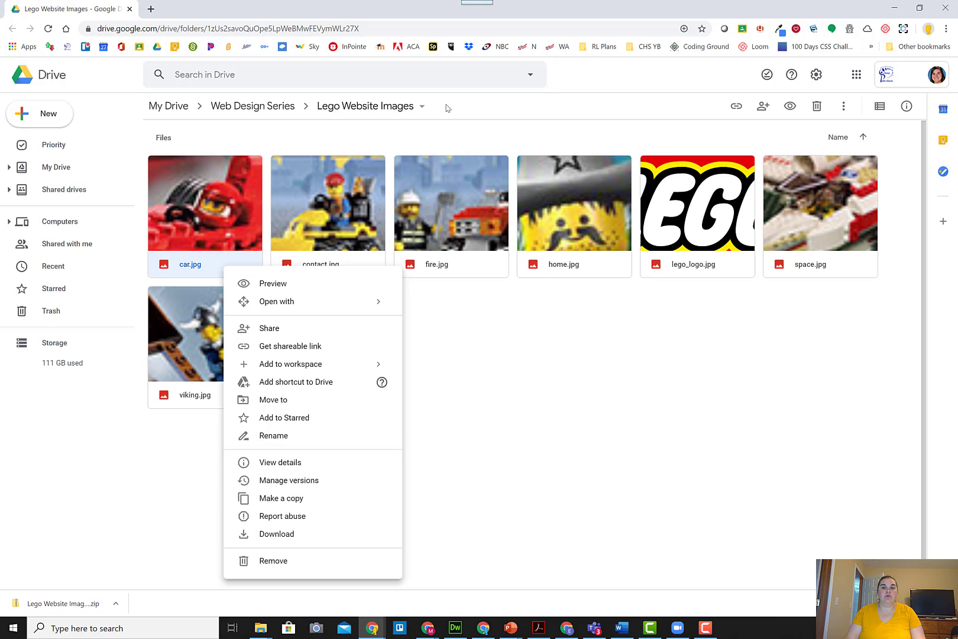
pyautogui.click(407, 105)
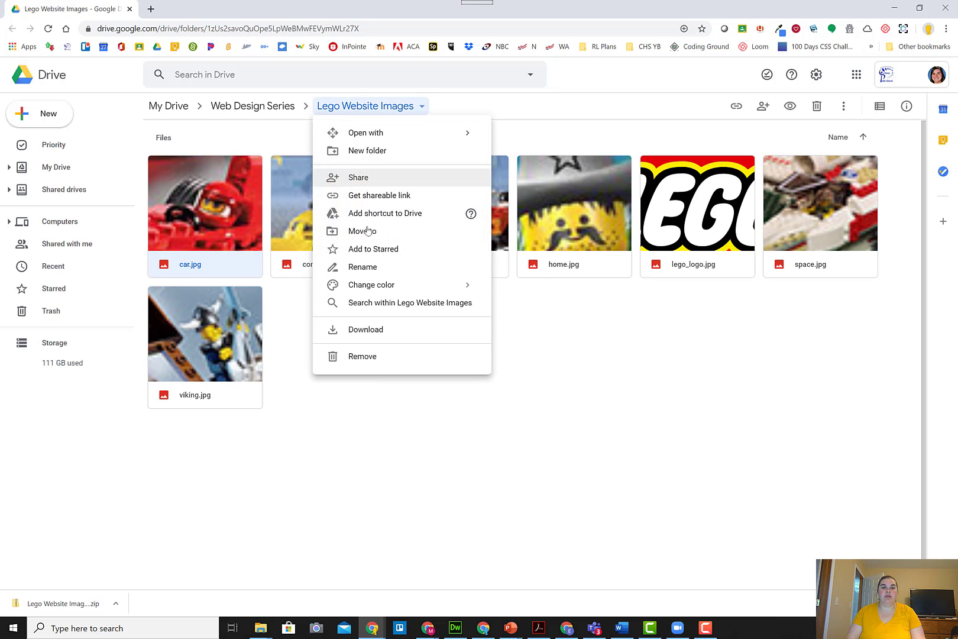
pyautogui.moveTo(375, 329)
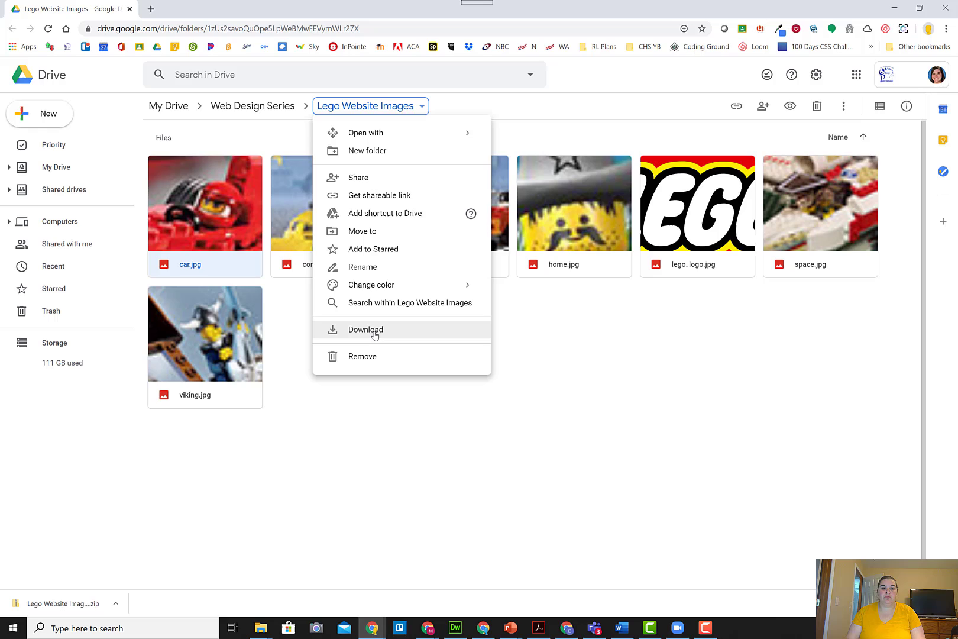
pyautogui.click(327, 450)
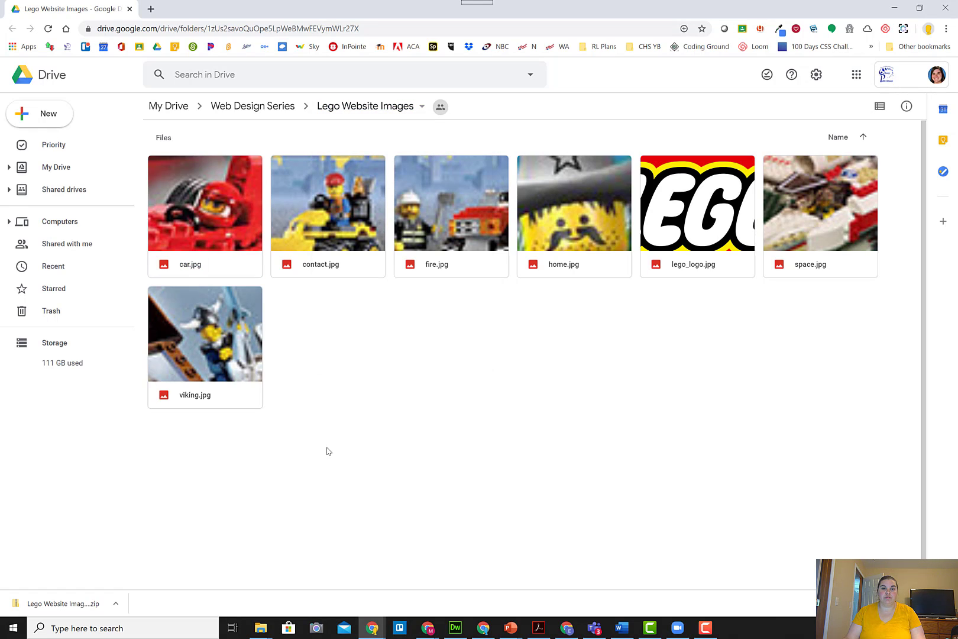
pyautogui.click(205, 203)
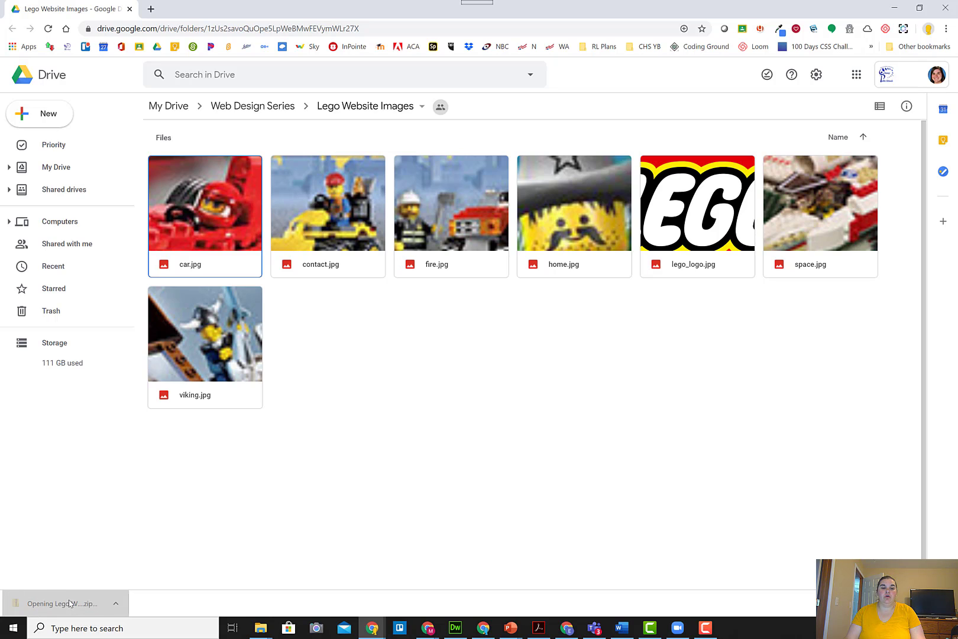
# Step: Extract all files from the downloaded zip into the default Downloads location
pyautogui.click(64, 603)
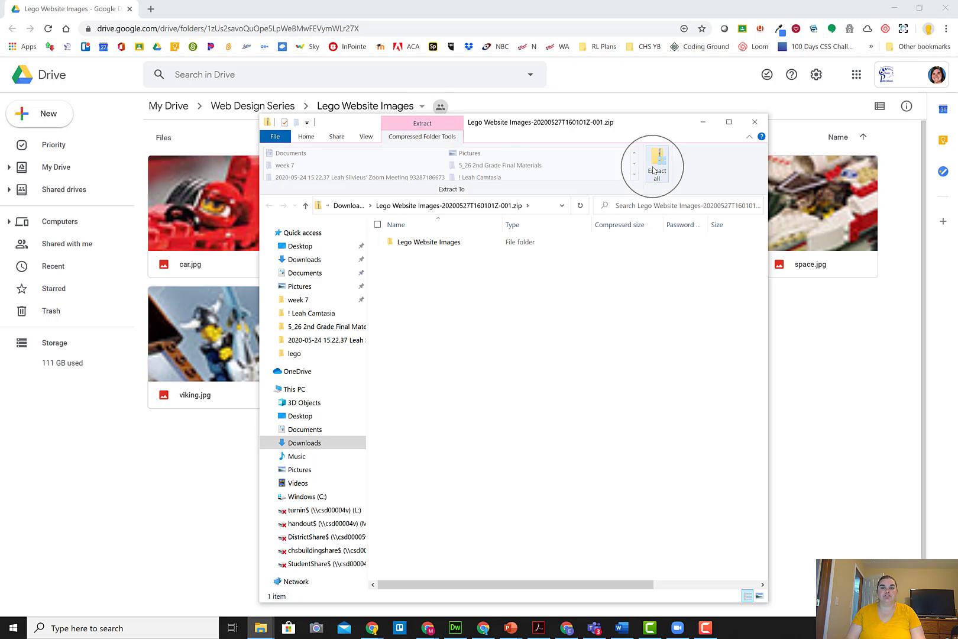
pyautogui.click(656, 165)
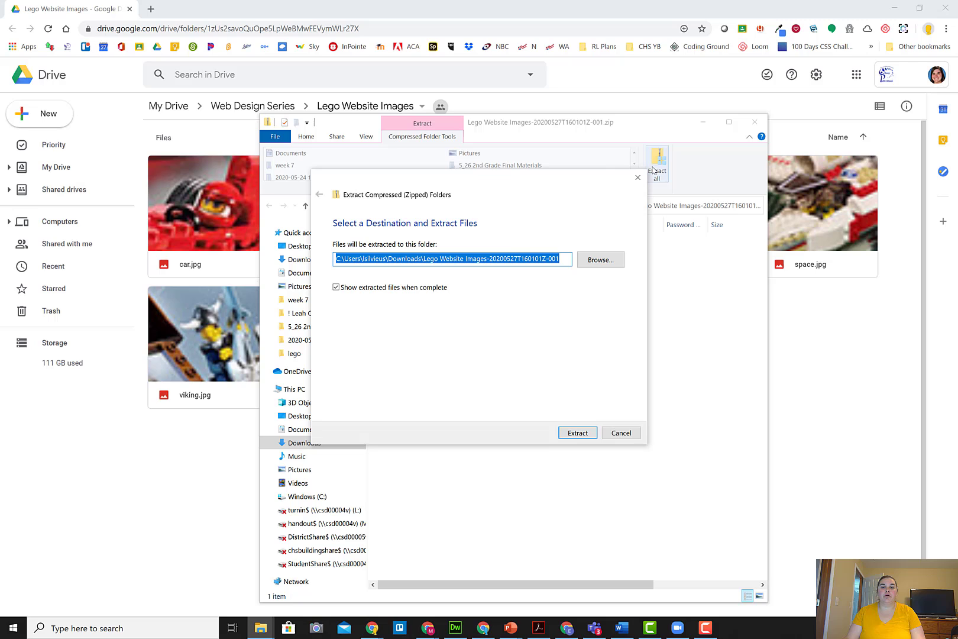
pyautogui.moveTo(525, 276)
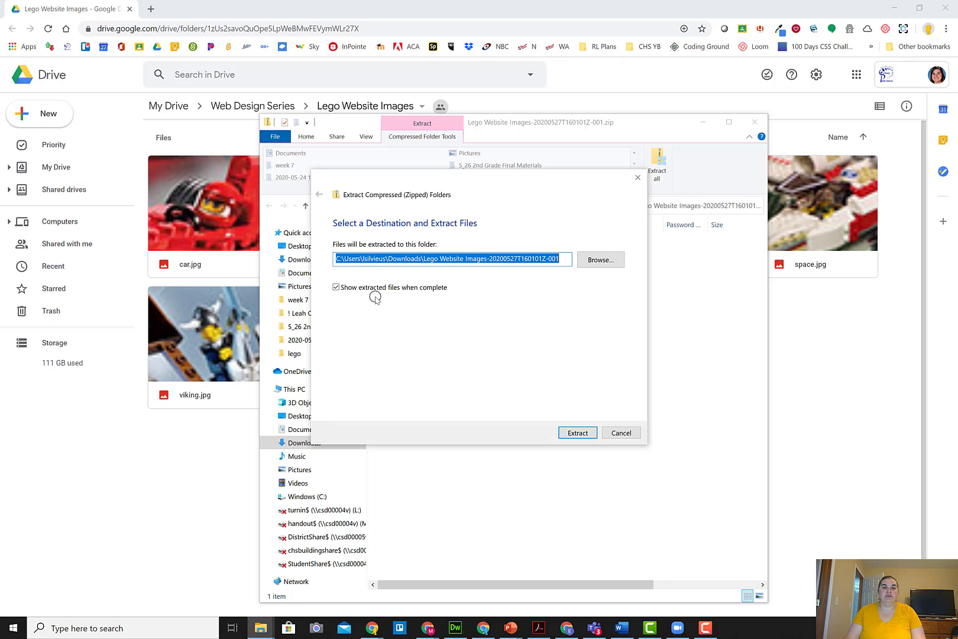
pyautogui.moveTo(579, 394)
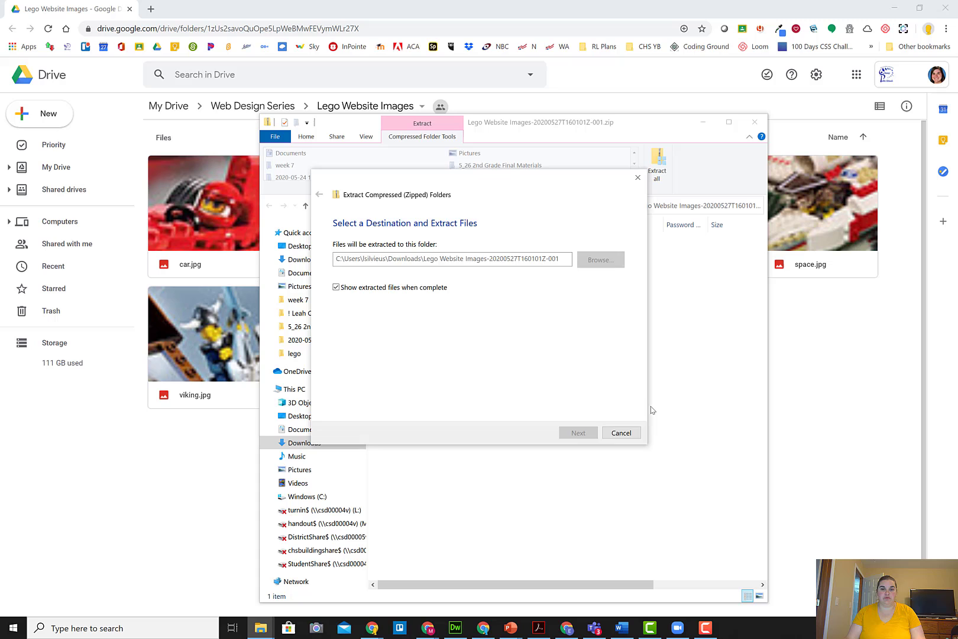
pyautogui.click(577, 433)
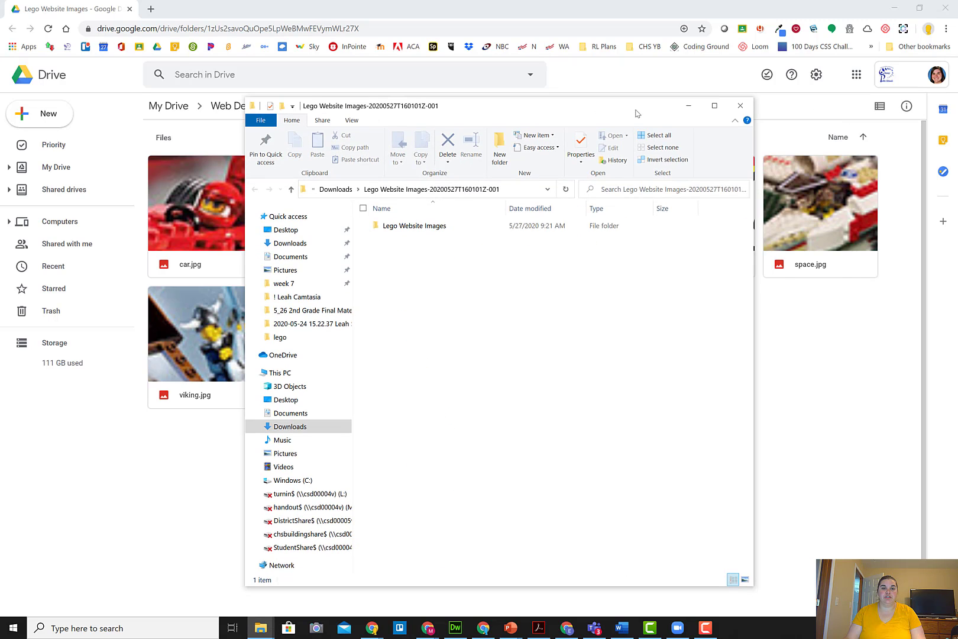
# Step: Copy all seven images inside the extracted Lego Website Images folder
pyautogui.click(417, 226)
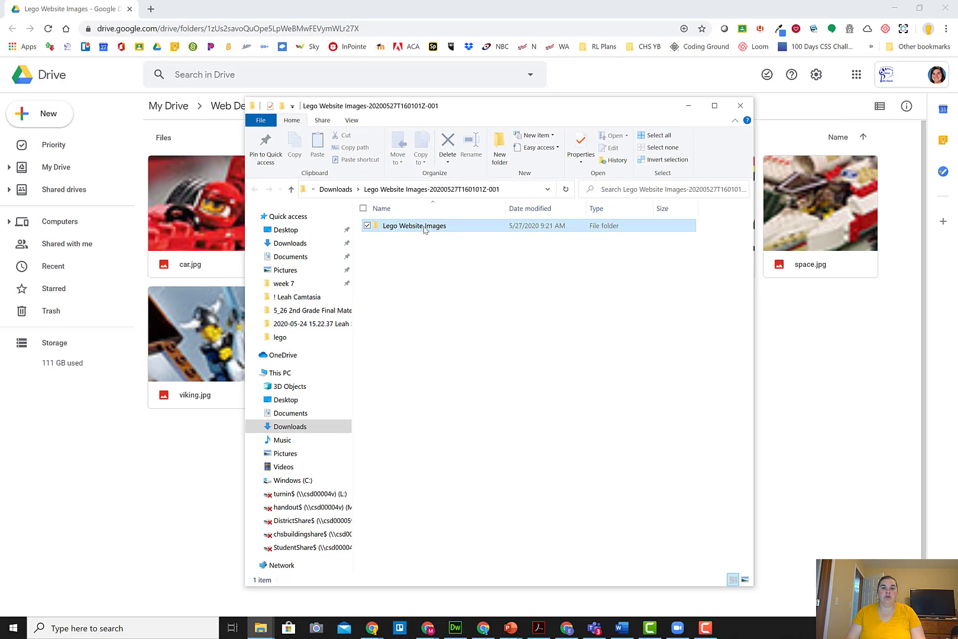
pyautogui.doubleClick(418, 225)
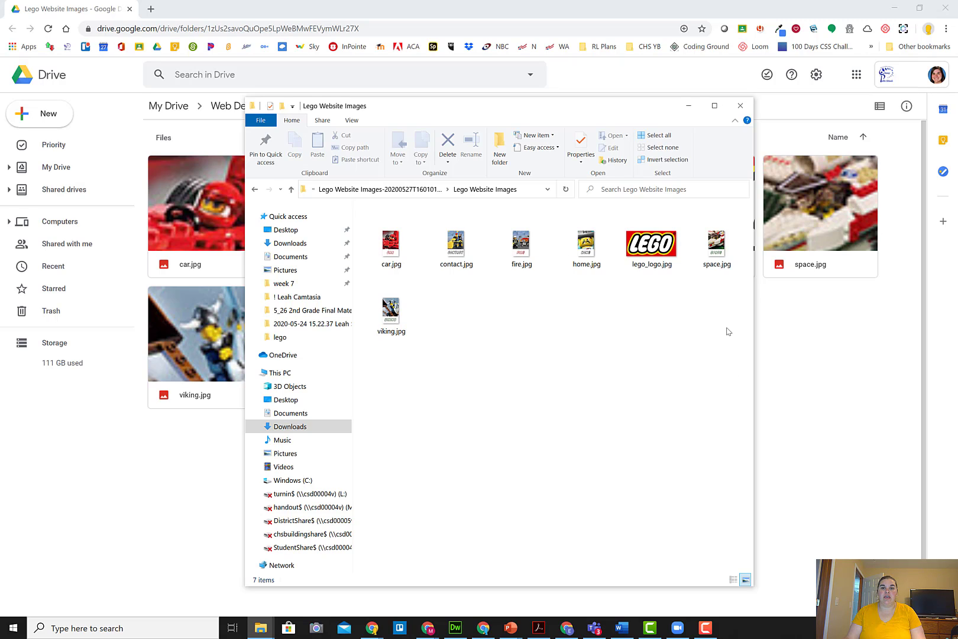
pyautogui.moveTo(703, 348)
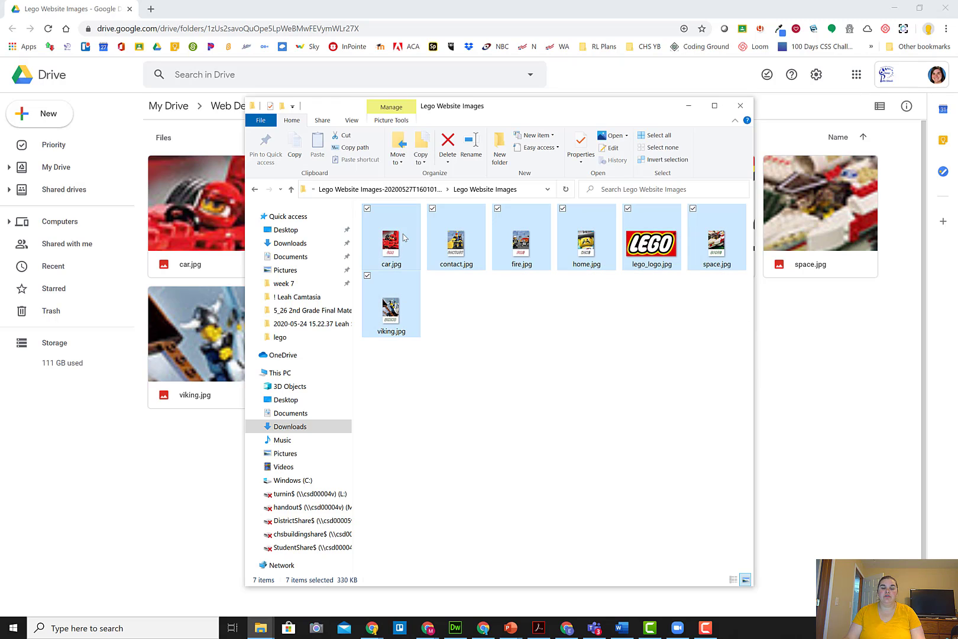
pyautogui.moveTo(569, 402)
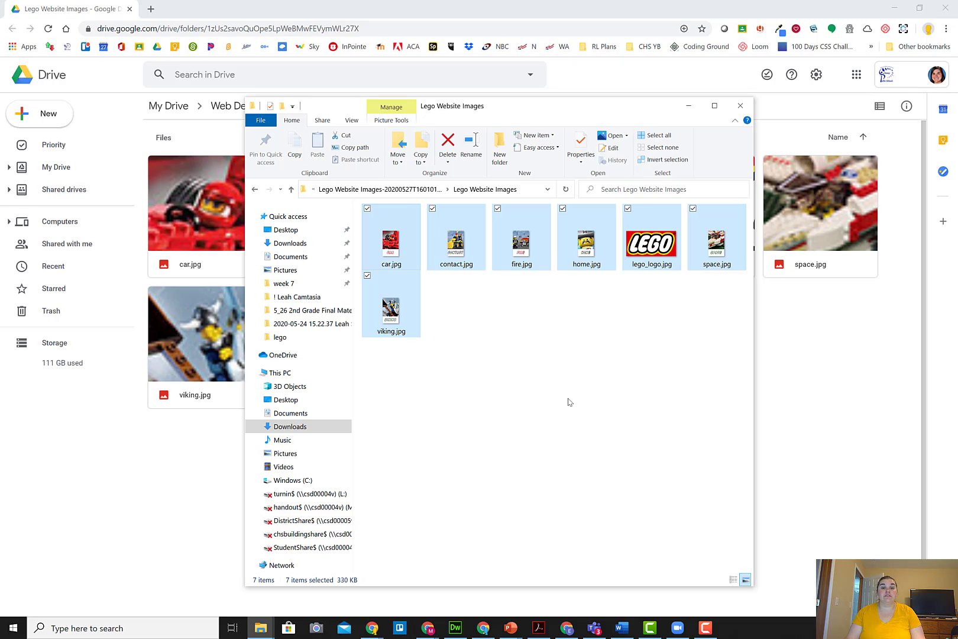
pyautogui.moveTo(396, 253)
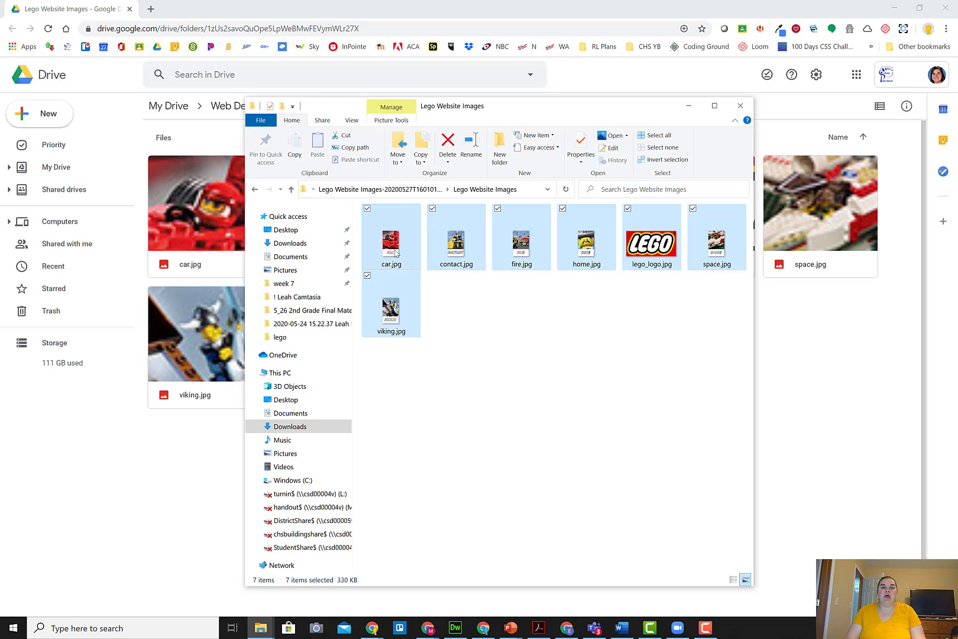
pyautogui.moveTo(390, 244)
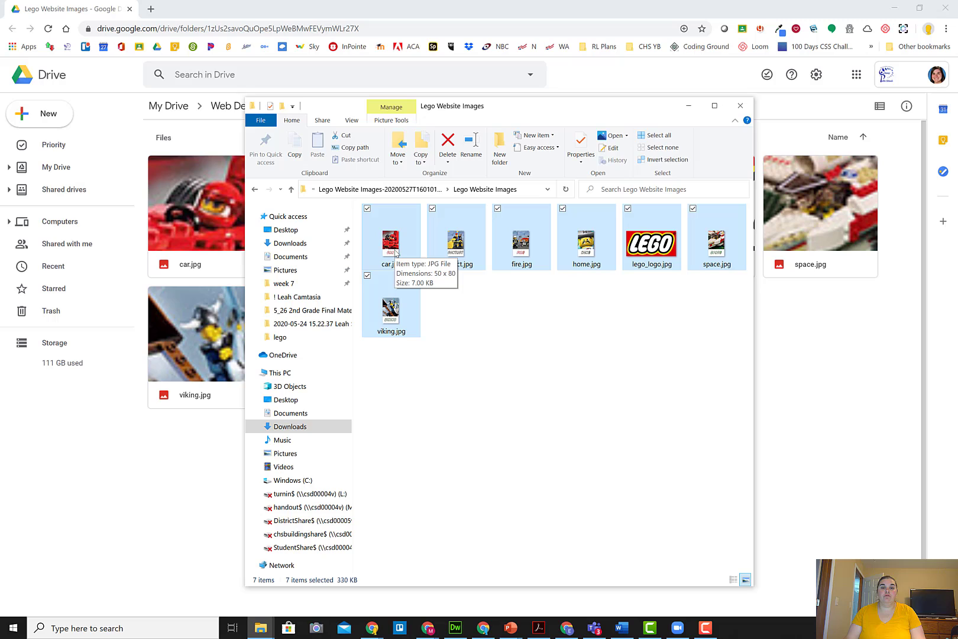
pyautogui.rightClick(390, 239)
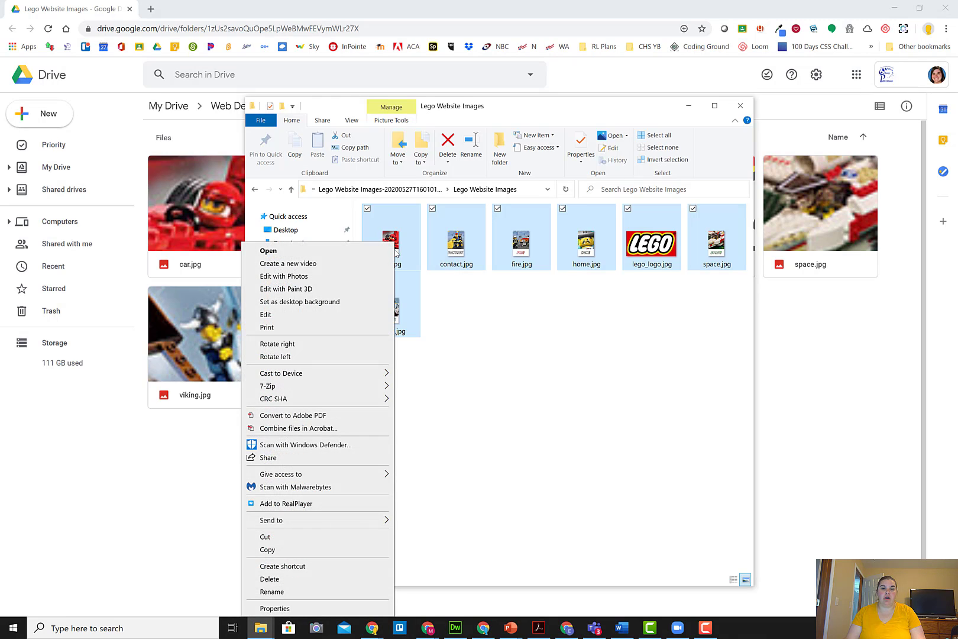
pyautogui.moveTo(289, 550)
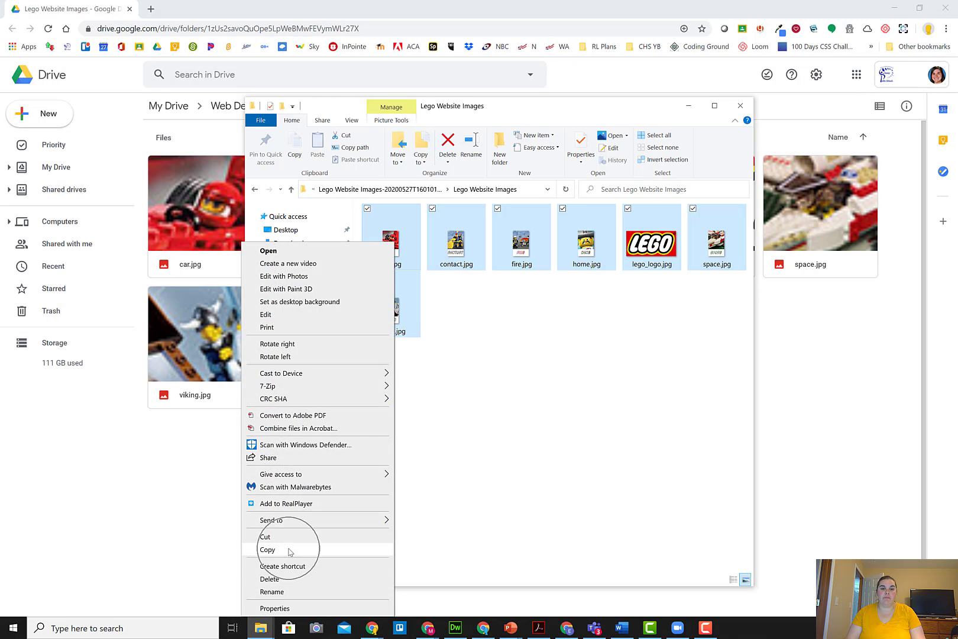
pyautogui.click(267, 549)
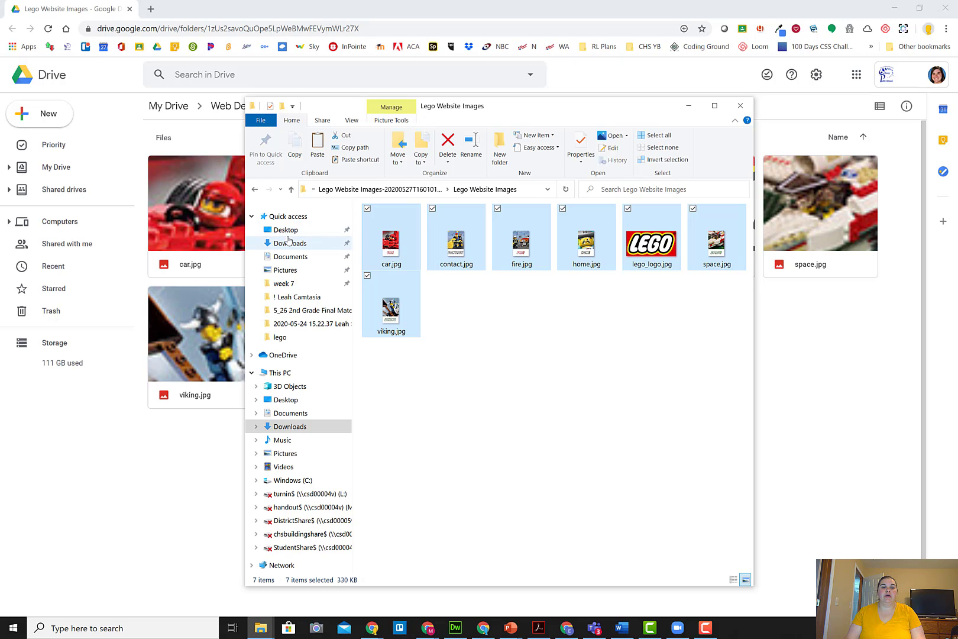
# Step: Navigate to Desktop > ! Digital Design I > lego > assets to paste the copied images there
pyautogui.click(286, 230)
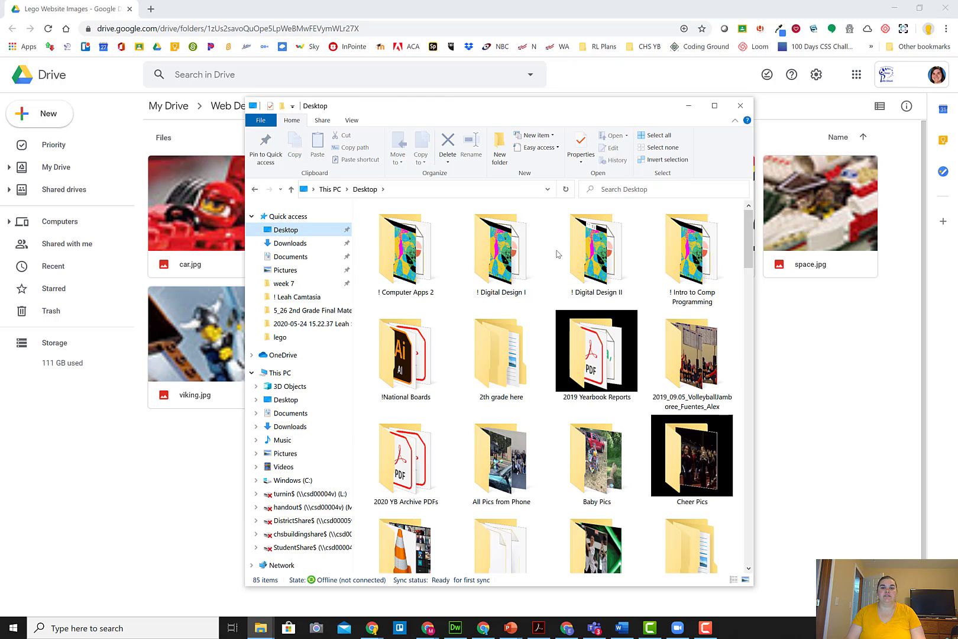
pyautogui.doubleClick(501, 250)
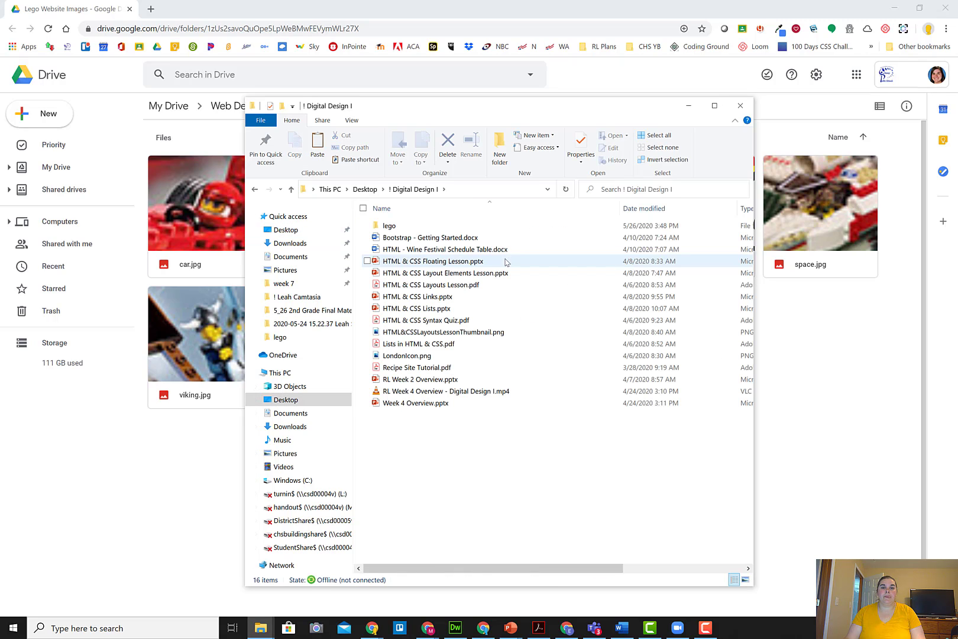
pyautogui.click(389, 226)
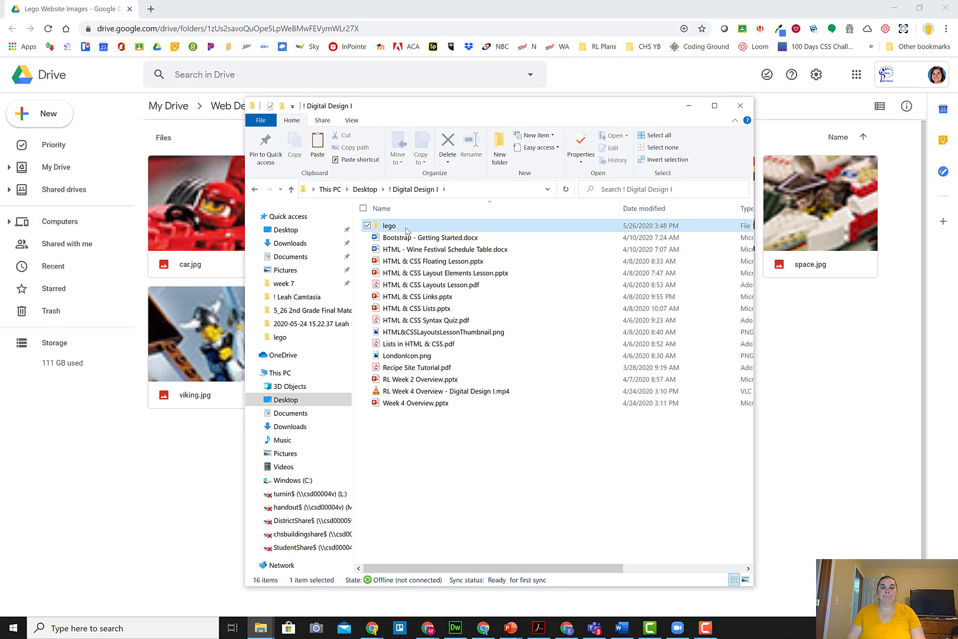
pyautogui.doubleClick(389, 225)
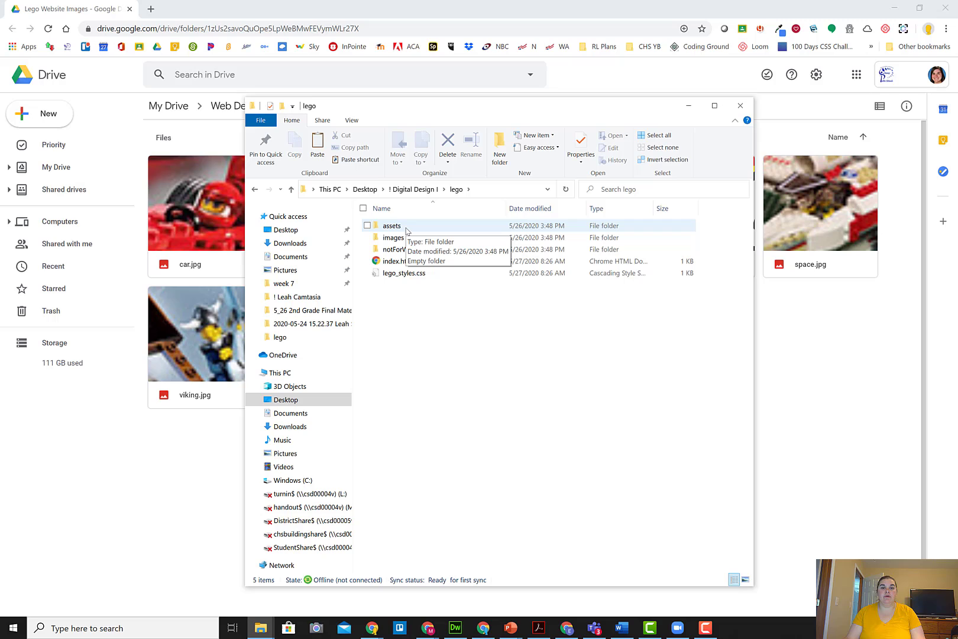
pyautogui.click(391, 226)
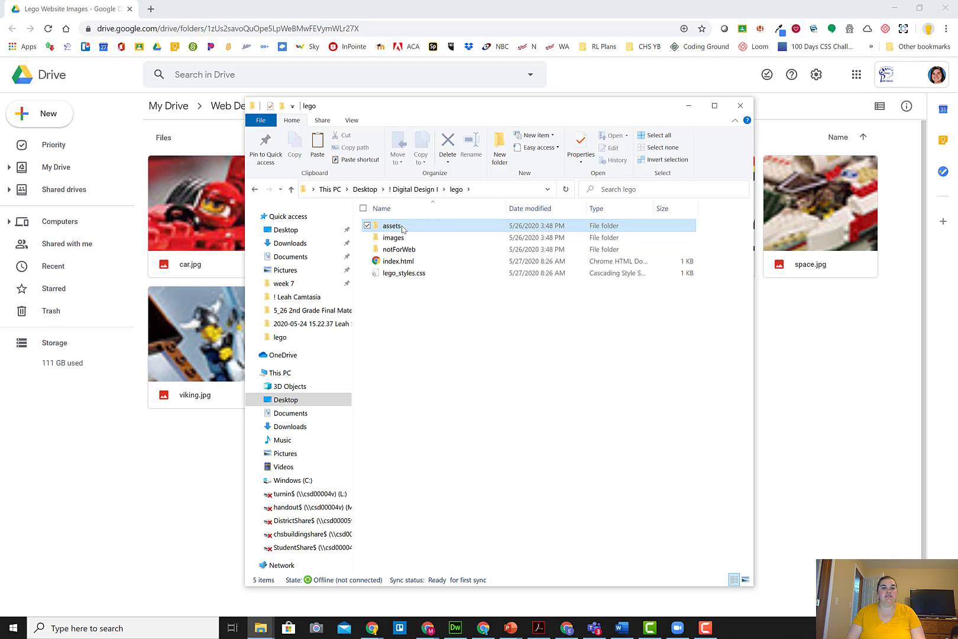
pyautogui.doubleClick(392, 226)
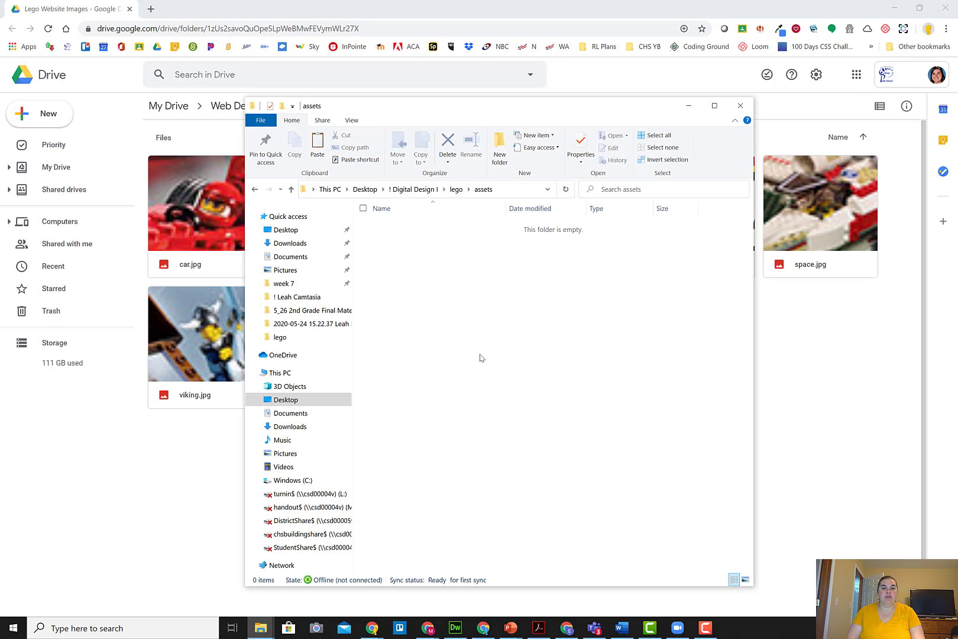
pyautogui.moveTo(487, 367)
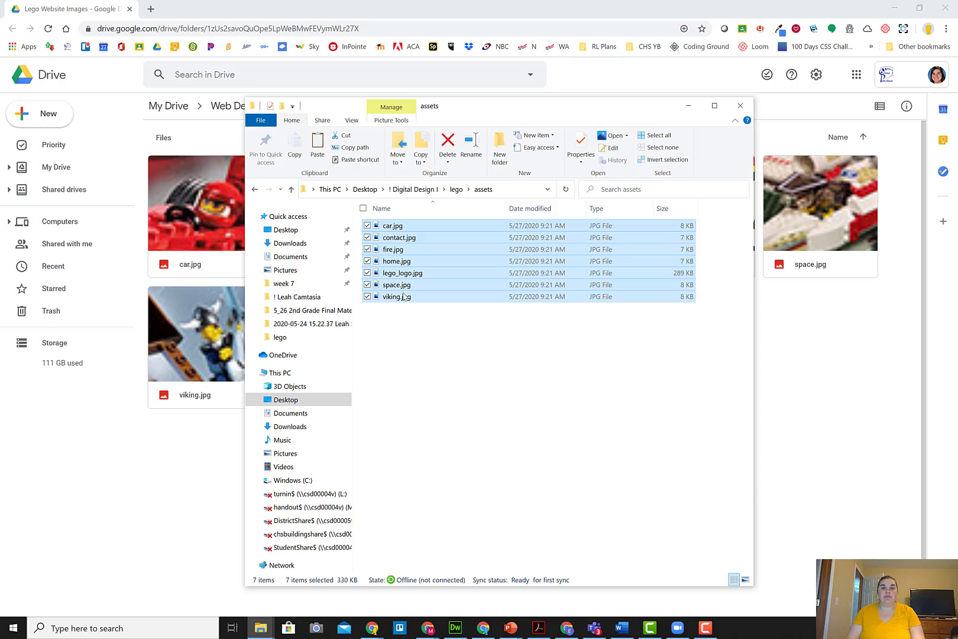
# Step: Expand the assets folder in Dreamweaver's Files panel to list the seven Lego images
pyautogui.click(454, 628)
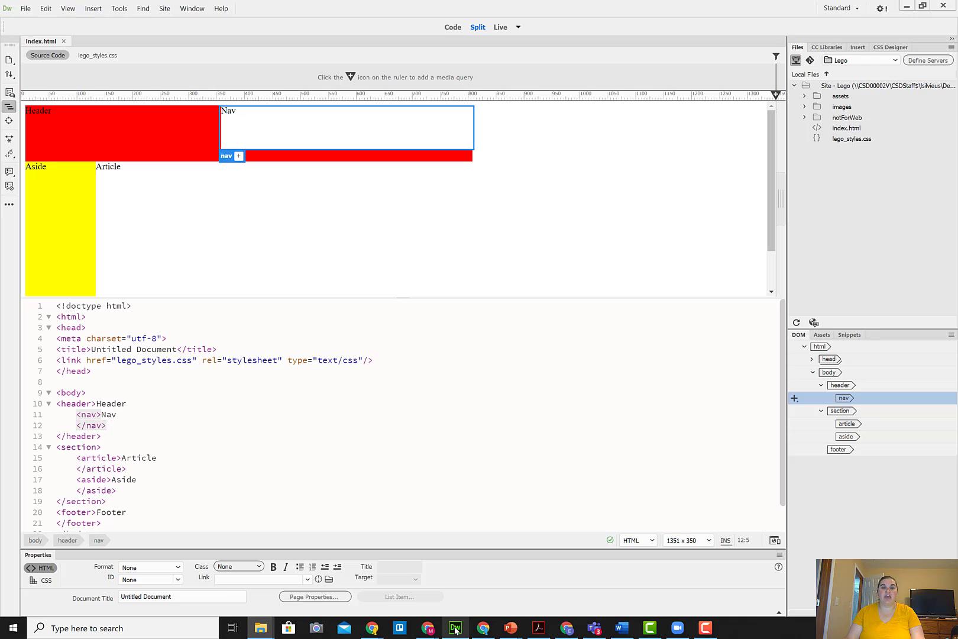
pyautogui.moveTo(794, 326)
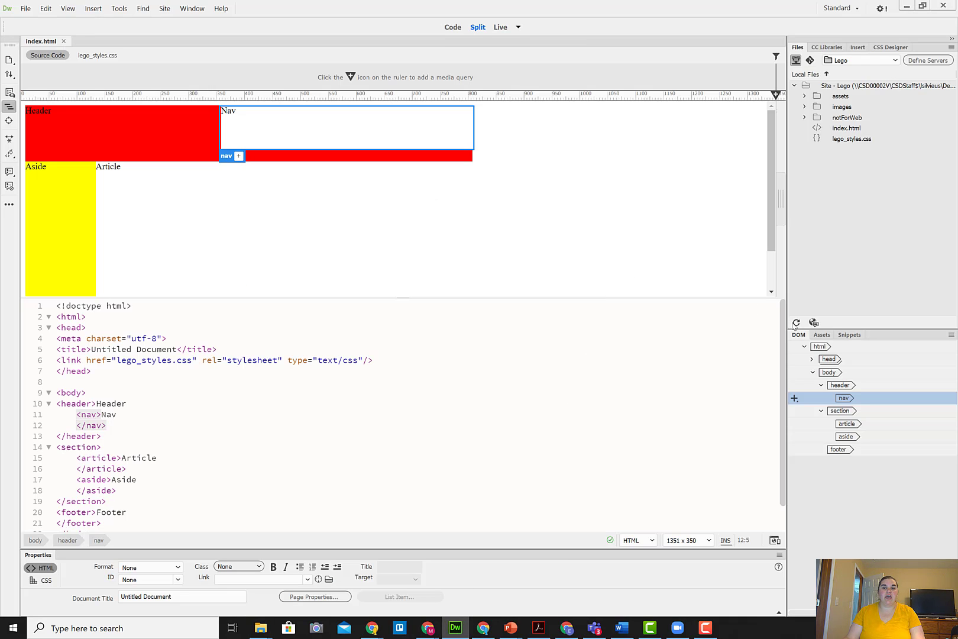
pyautogui.moveTo(796, 323)
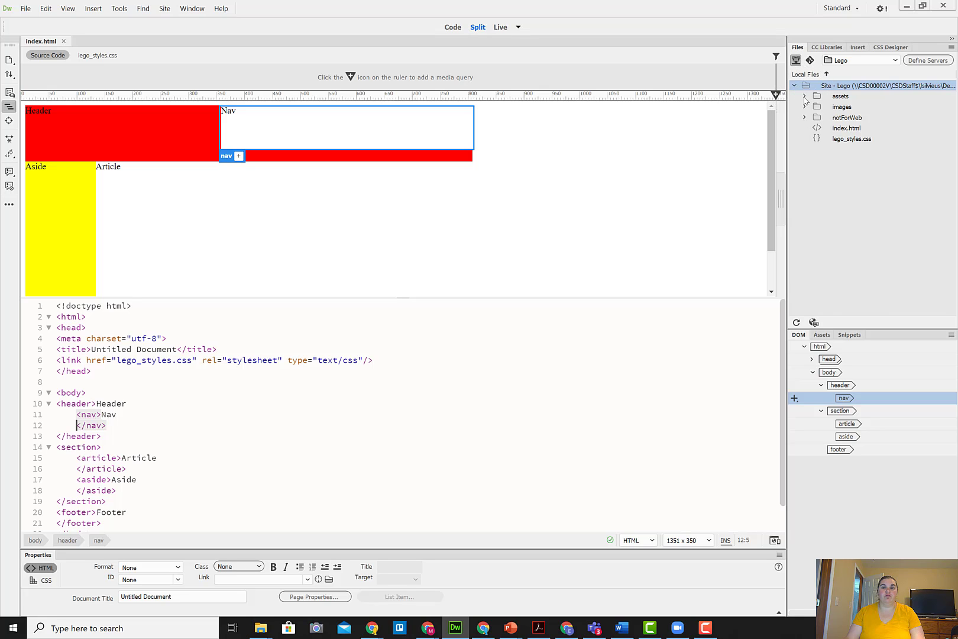
pyautogui.click(805, 95)
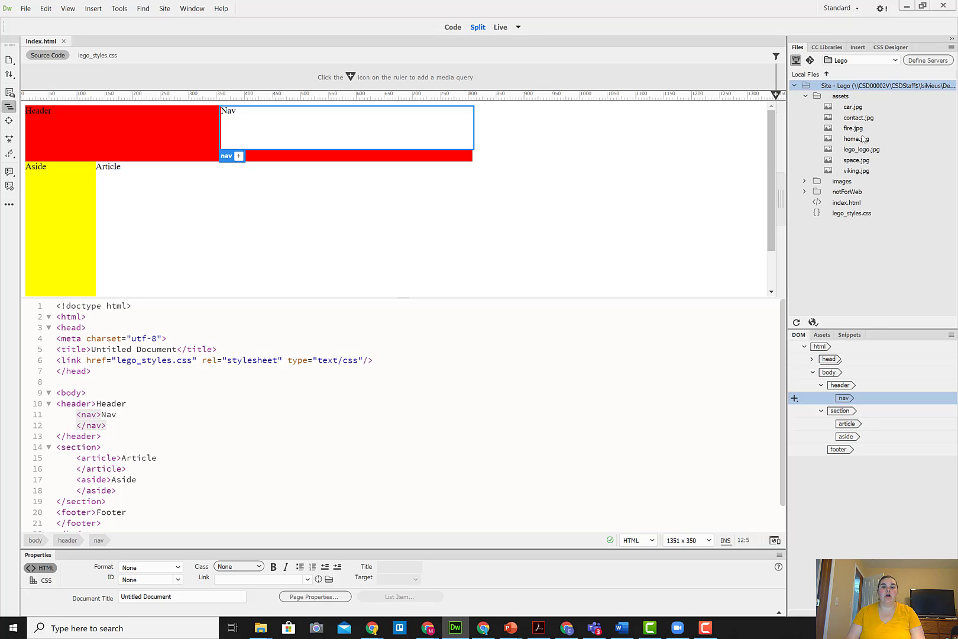
pyautogui.moveTo(880, 293)
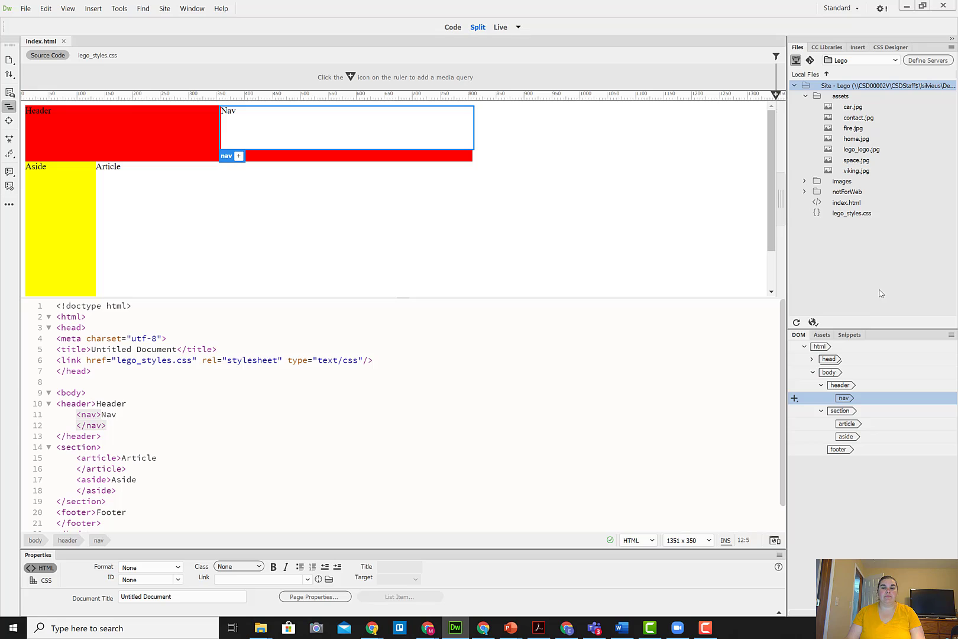
pyautogui.moveTo(878, 167)
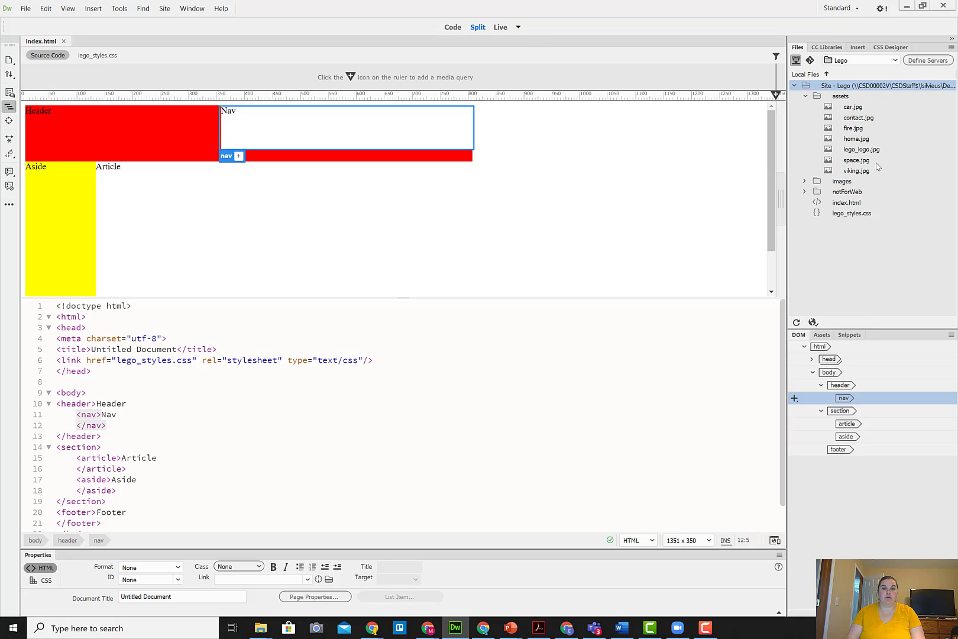